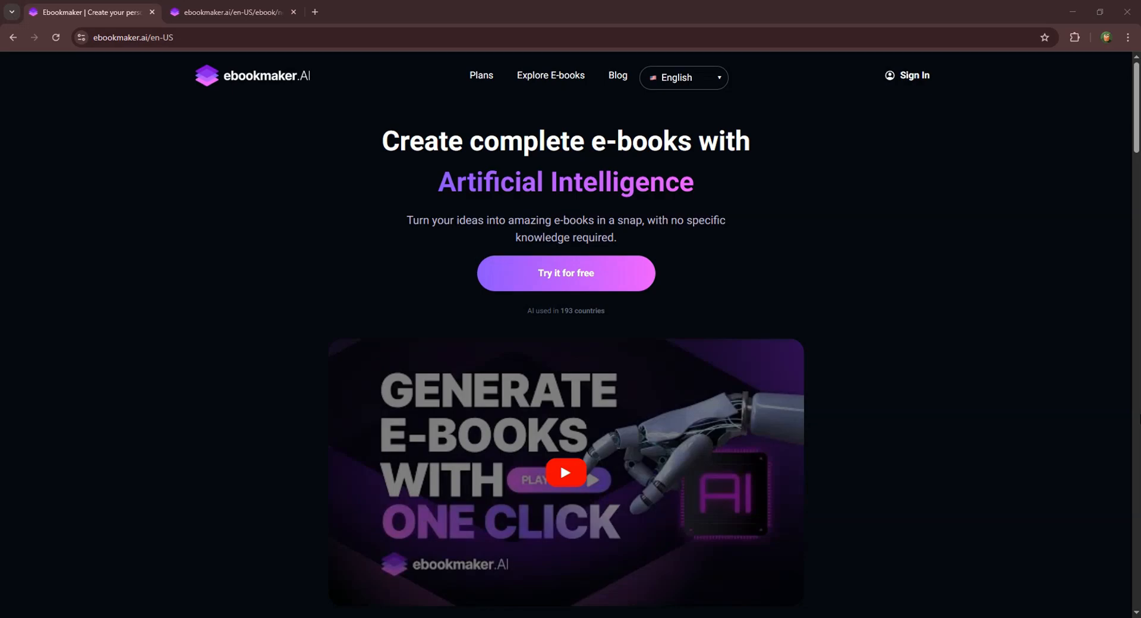
pyautogui.moveTo(964, 129)
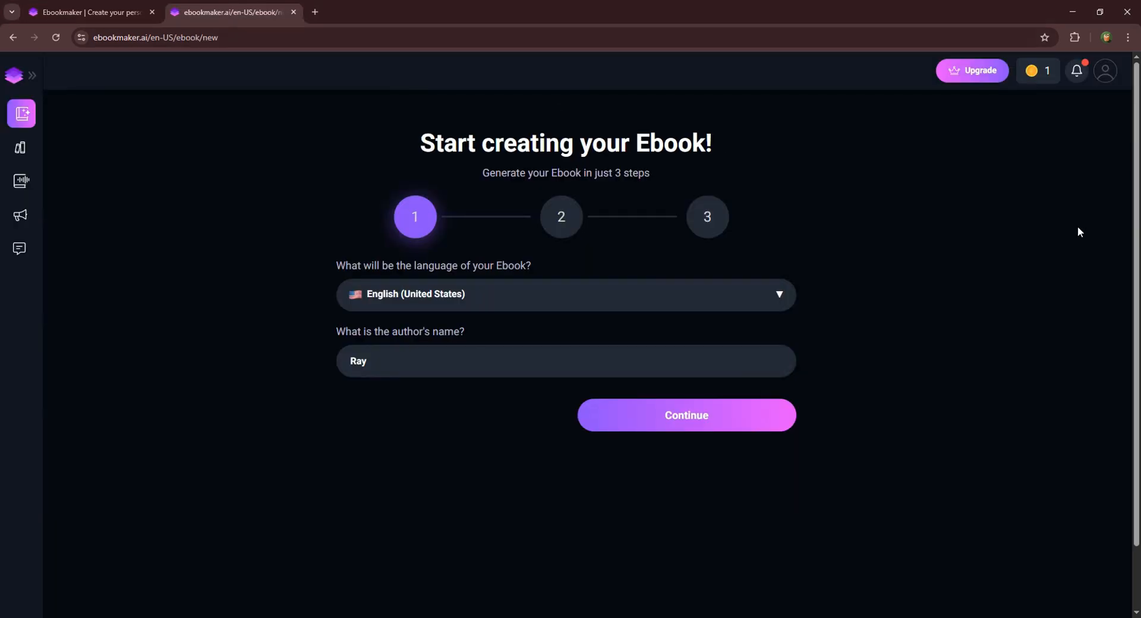
pyautogui.moveTo(545, 294)
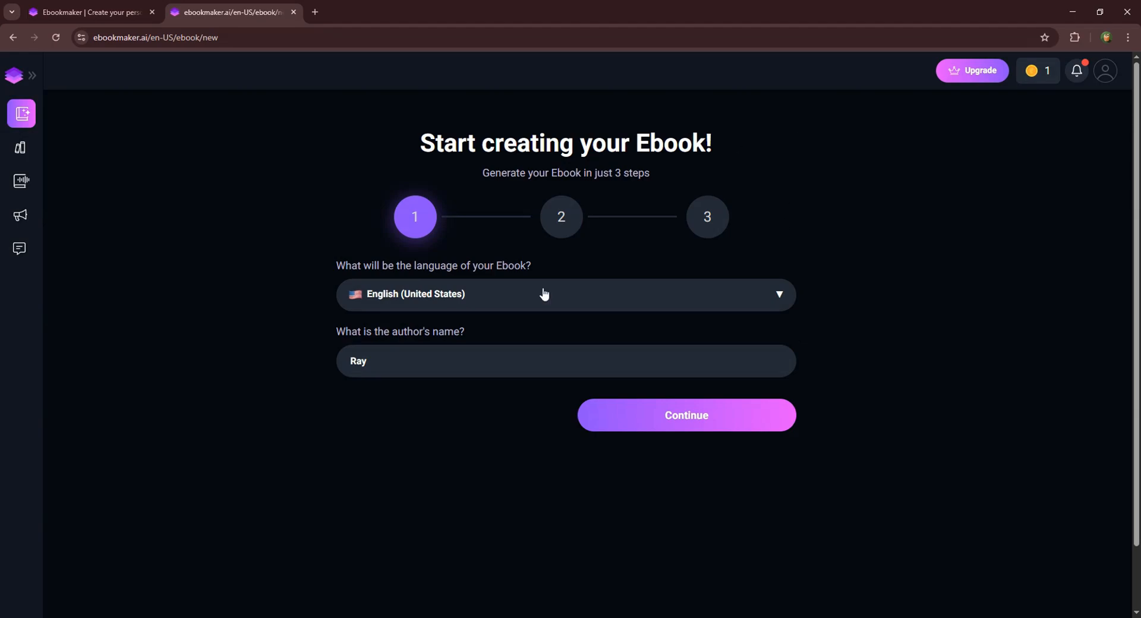
pyautogui.moveTo(775, 428)
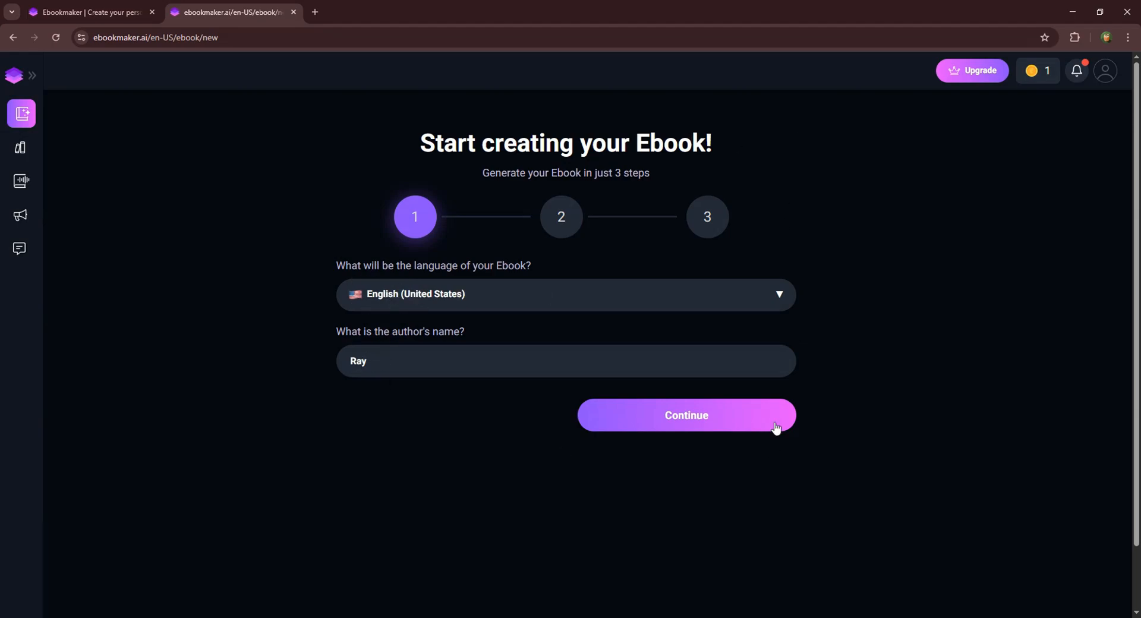
# Title the e-book 'Fitness Transform' with the description 'Details about fitness'.
pyautogui.click(685, 414)
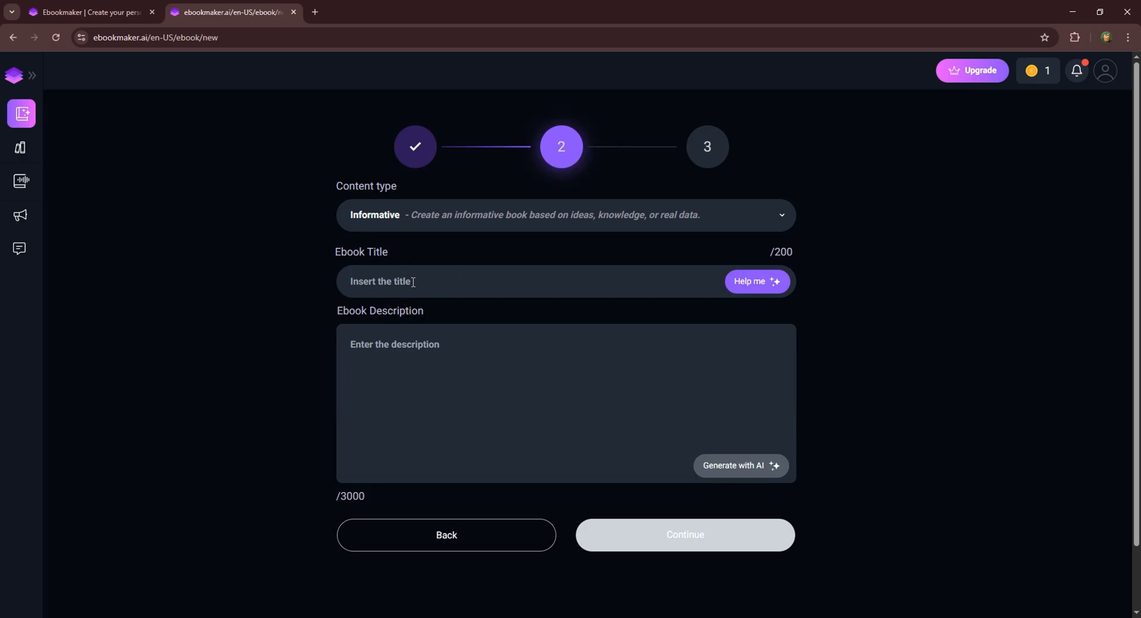
pyautogui.click(510, 282)
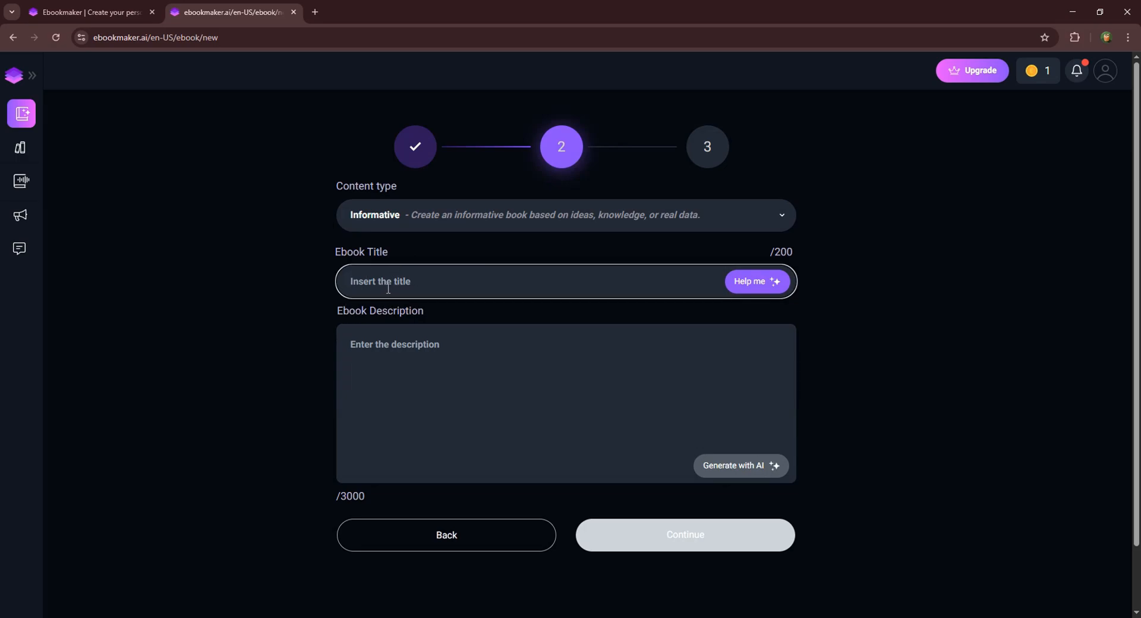
pyautogui.write('Fitness Transform')
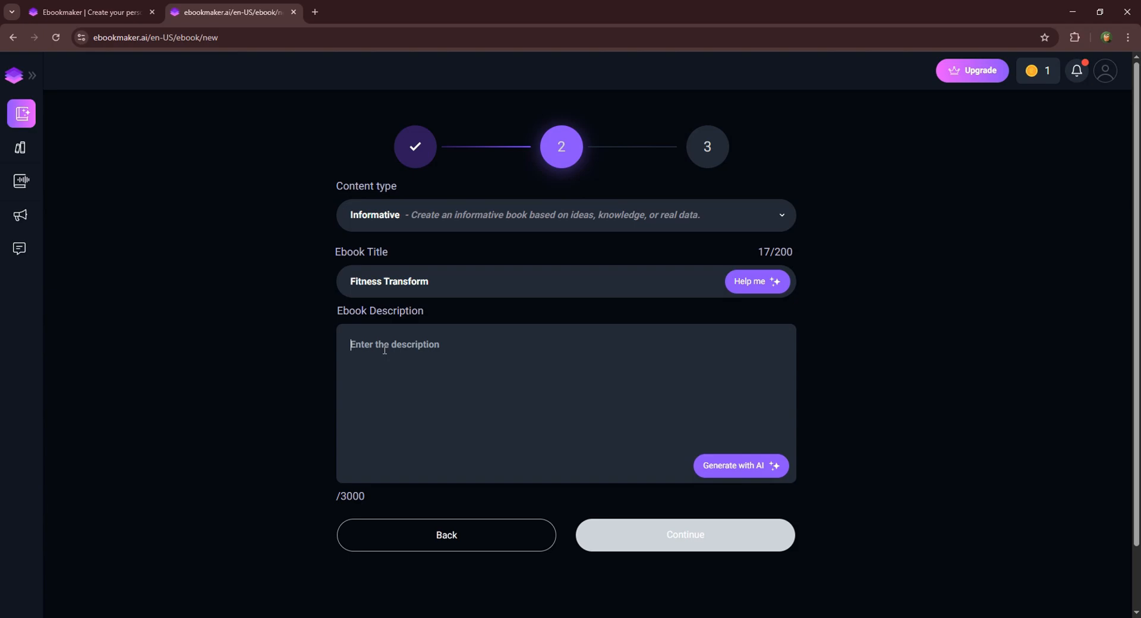
pyautogui.write('Details about fitne')
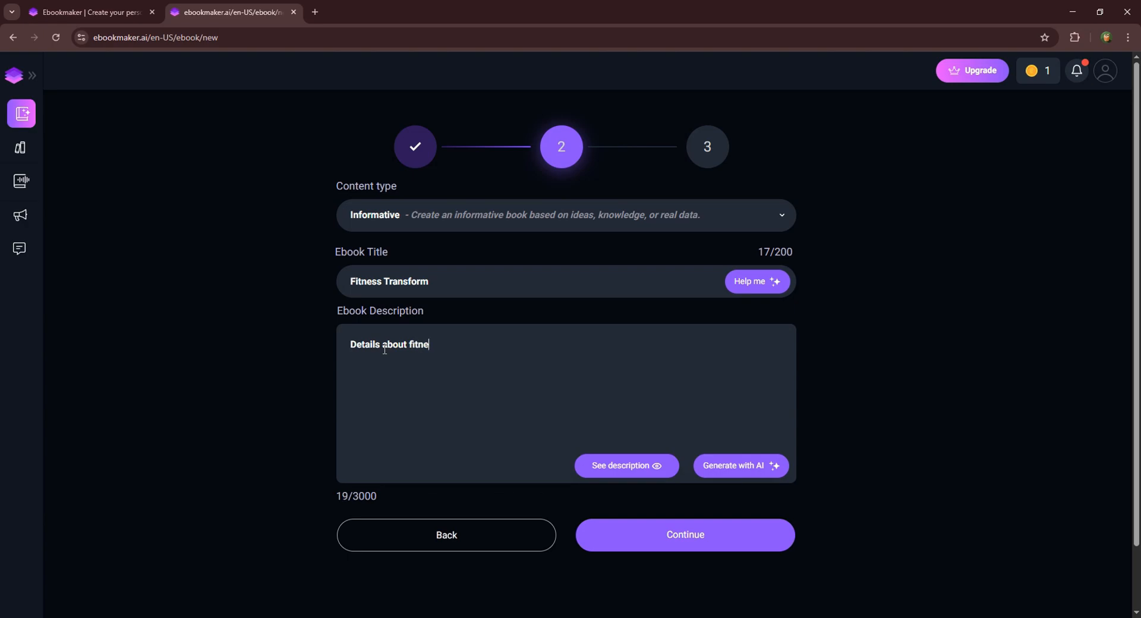
pyautogui.write('ss')
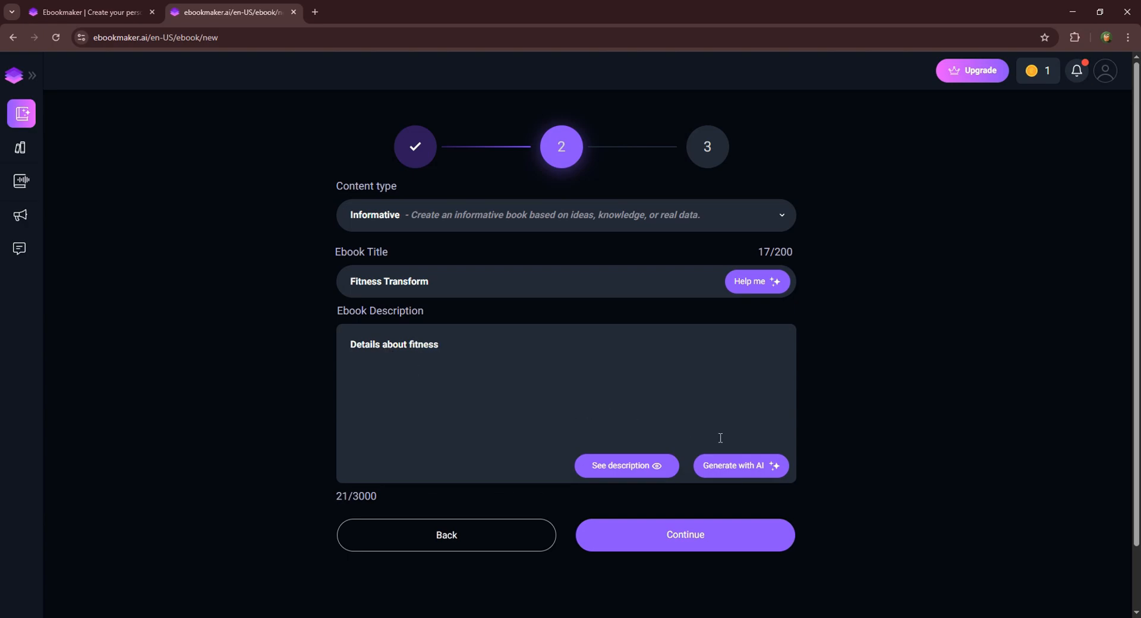
# Keep 6 chapters with terms accepted and generate the 'Fitness Transform' preview.
pyautogui.click(684, 534)
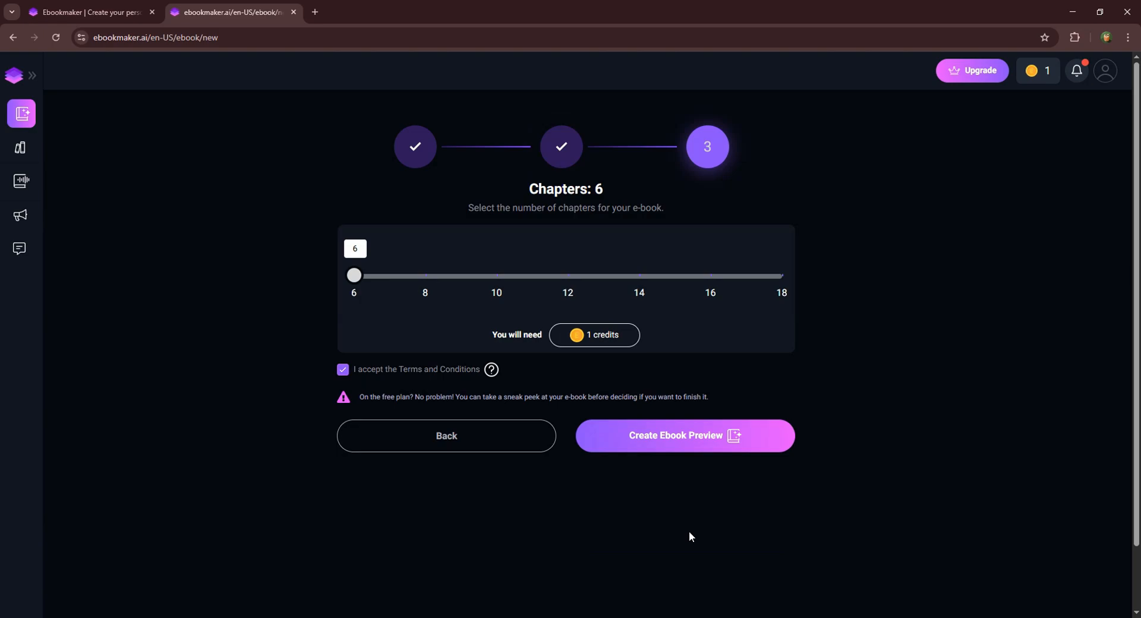
pyautogui.moveTo(528, 259)
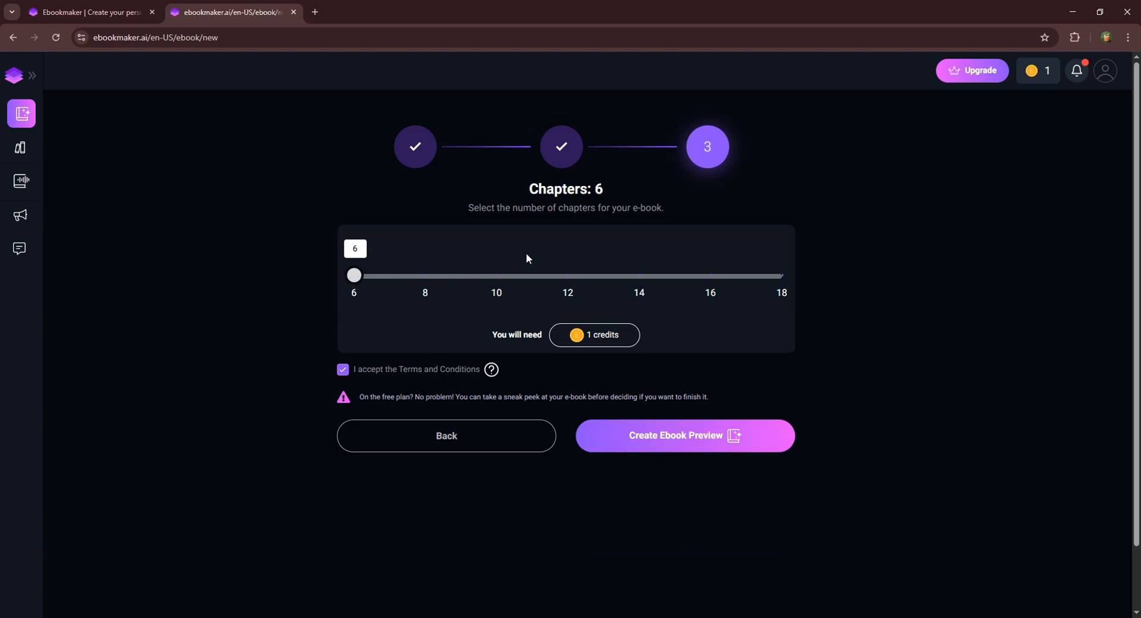
pyautogui.moveTo(380, 284)
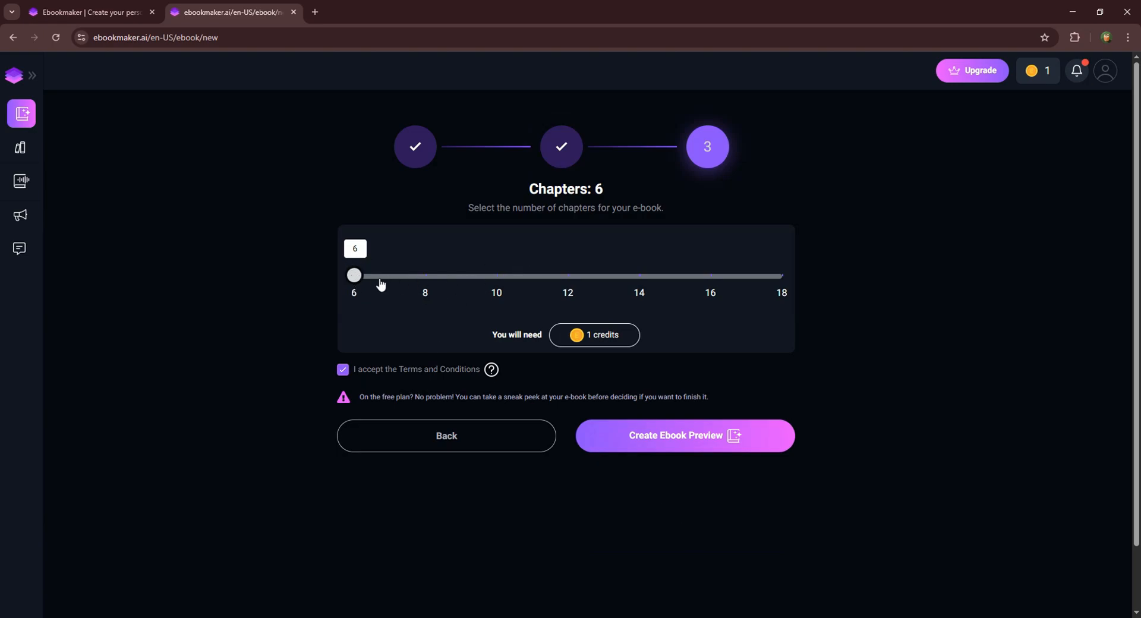
pyautogui.moveTo(720, 369)
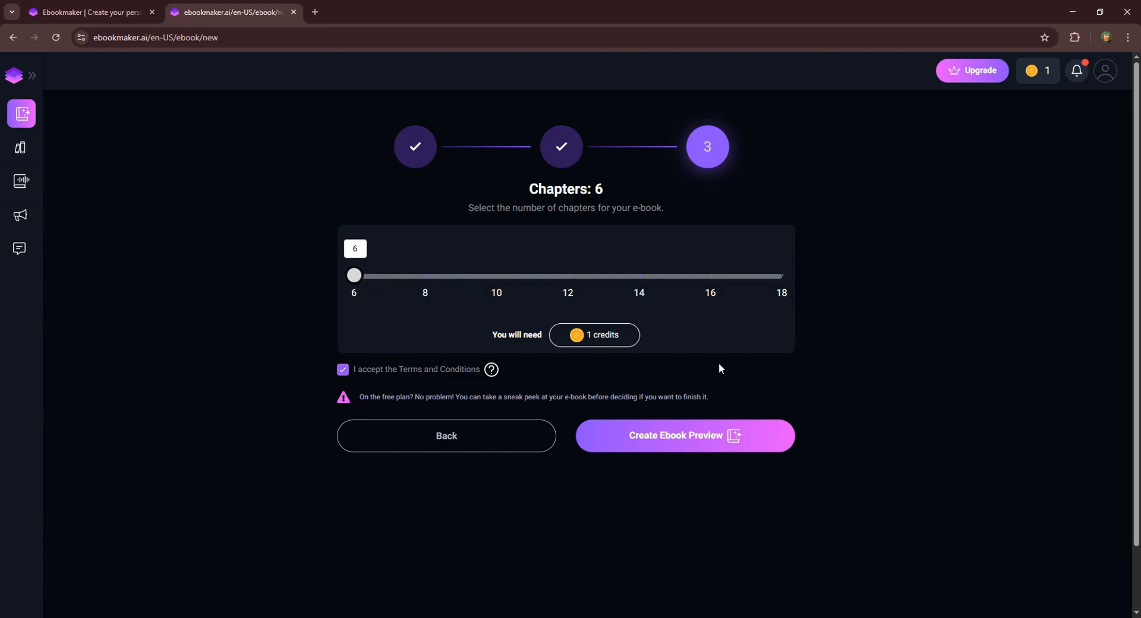
pyautogui.moveTo(700, 436)
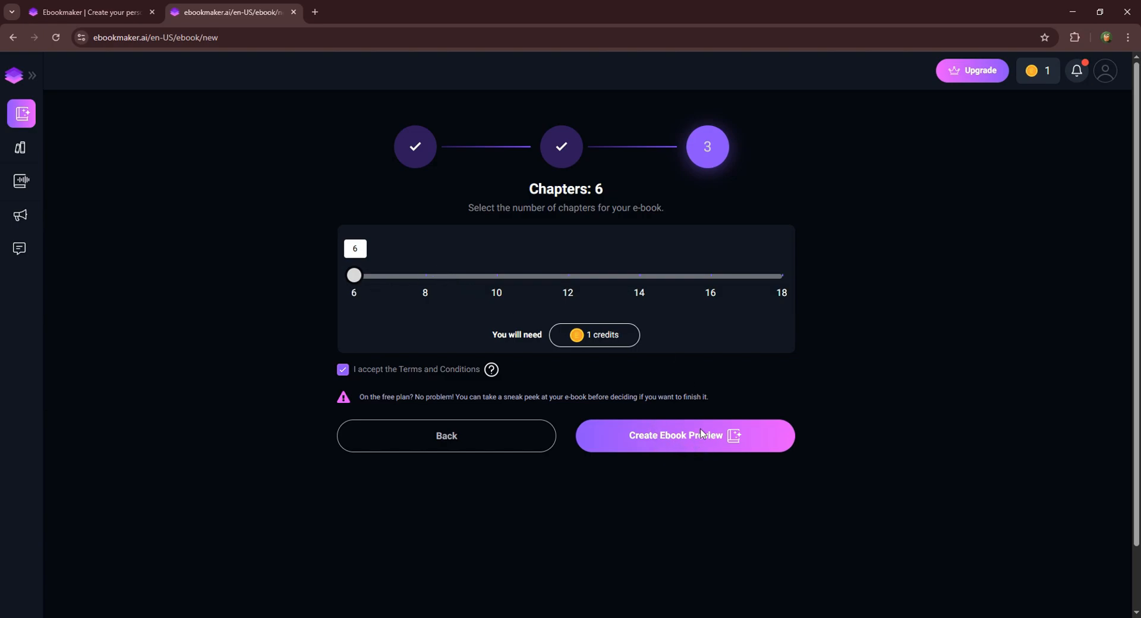
pyautogui.moveTo(696, 453)
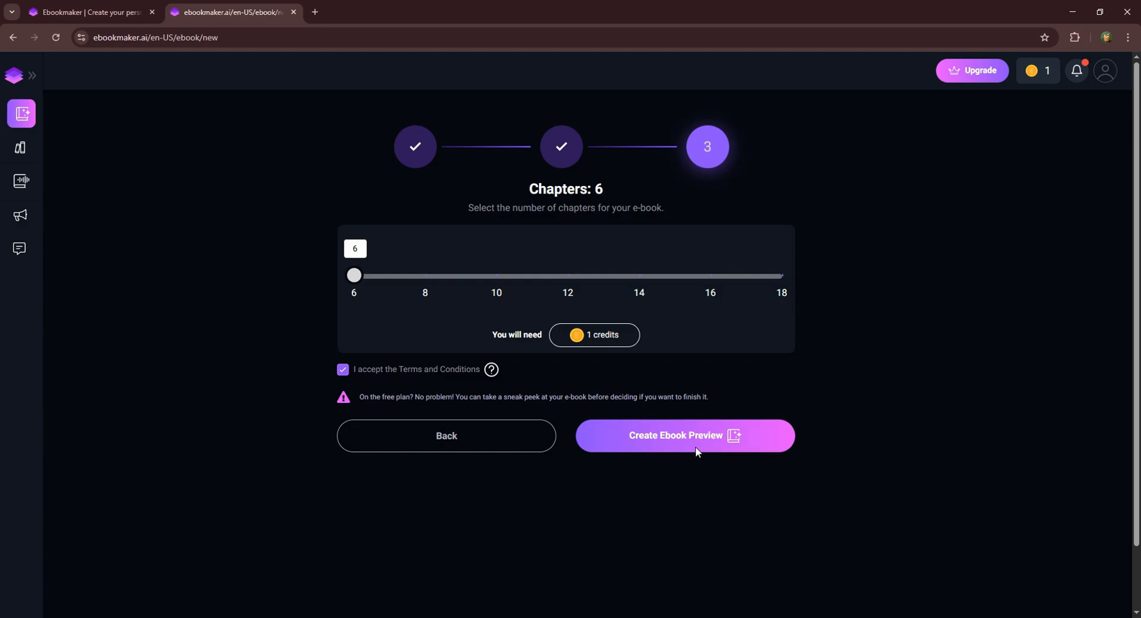
pyautogui.click(684, 435)
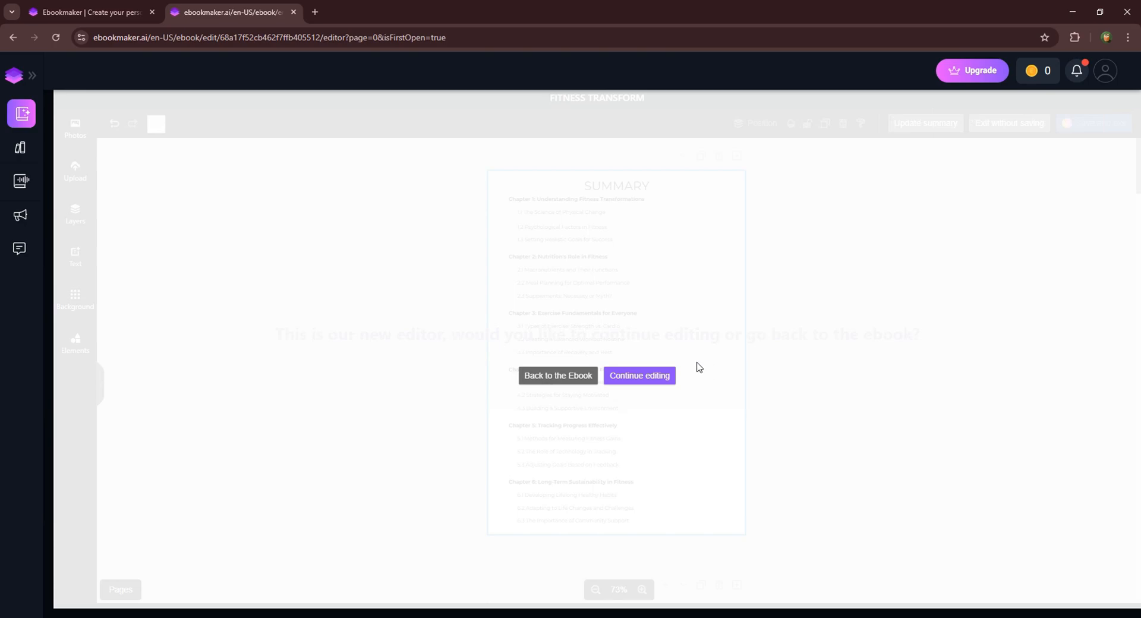
# Dismiss the new-editor prompt and scroll through the chapter 1 pages.
pyautogui.click(639, 375)
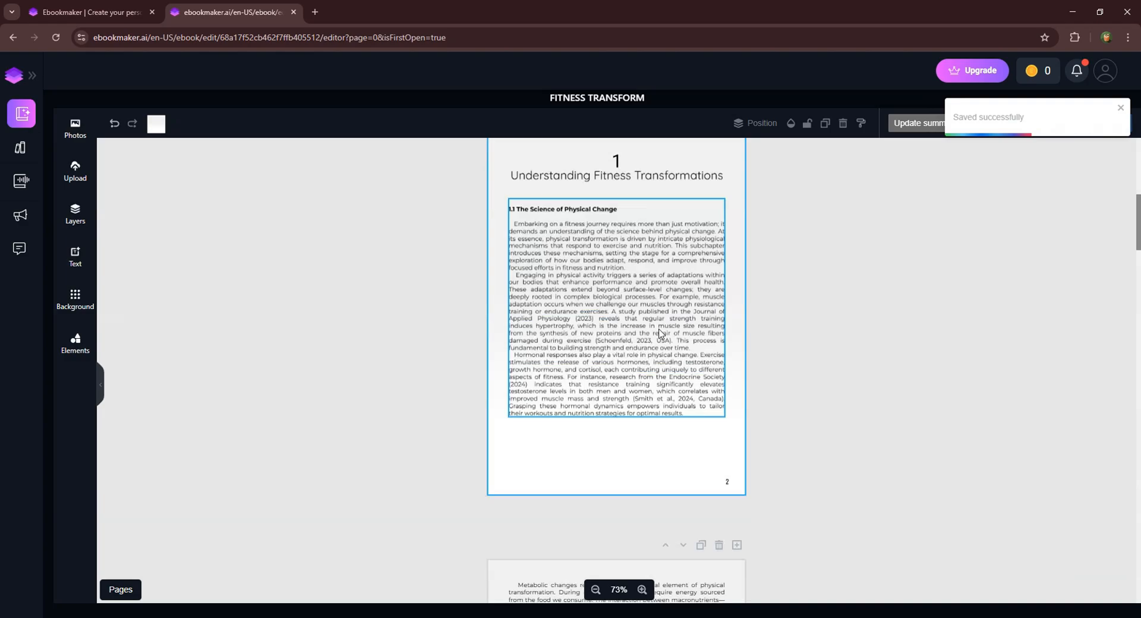
pyautogui.scroll(-3)
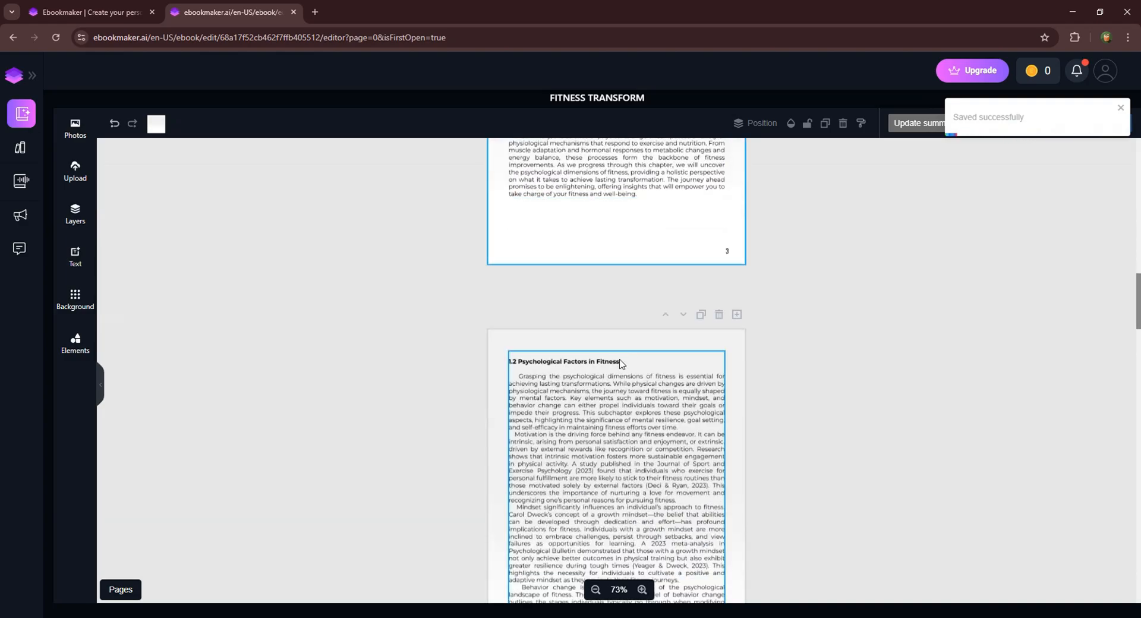